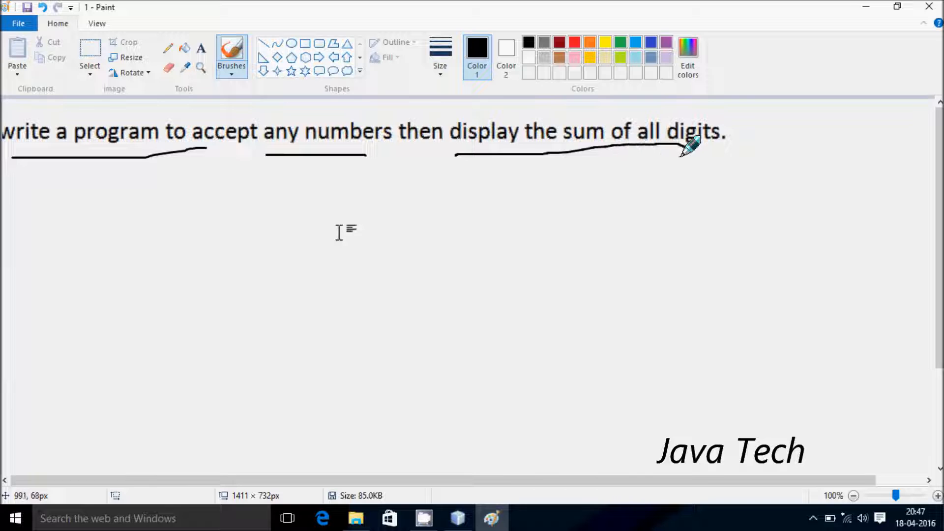
{"action": "mouse_move", "coordinate": [151, 271]}
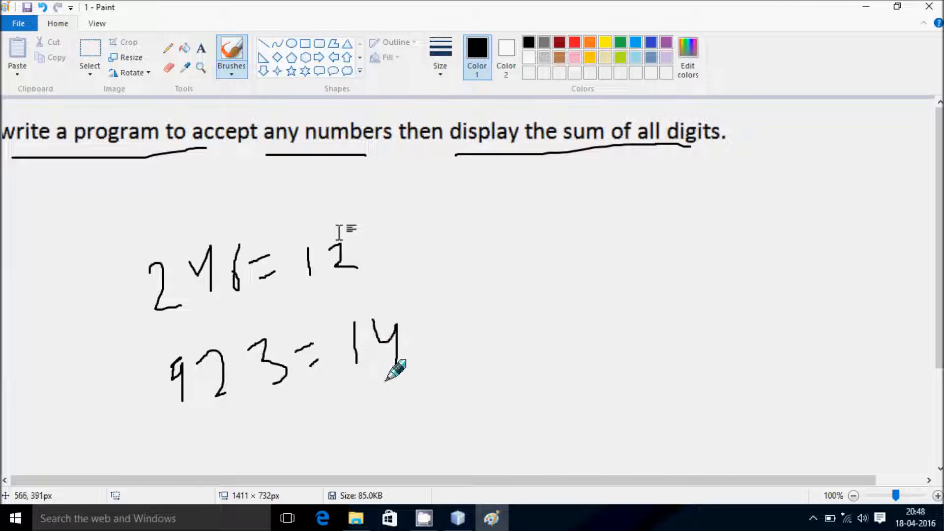
Step: Extend the int declaration so it reads int n, sum=0, k;
{"action": "left_click", "coordinate": [457, 518]}
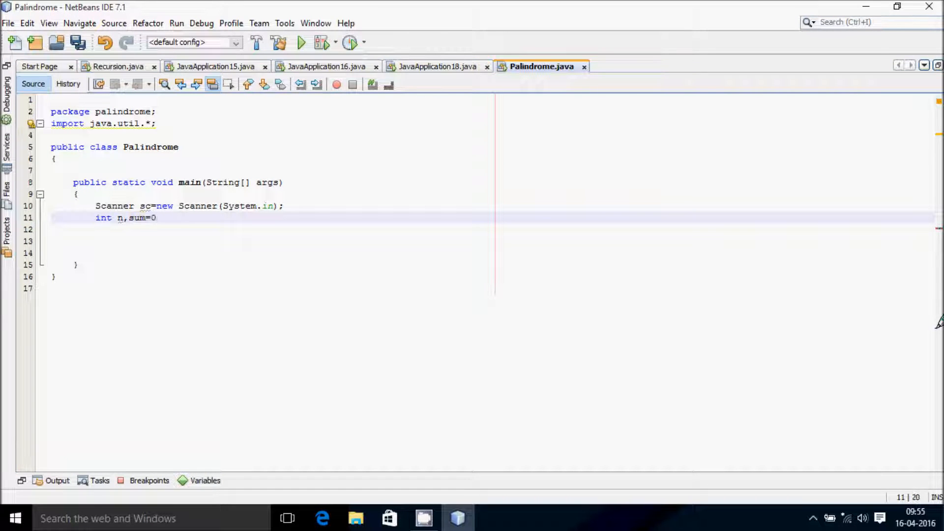
{"action": "type", "text": ",k;"}
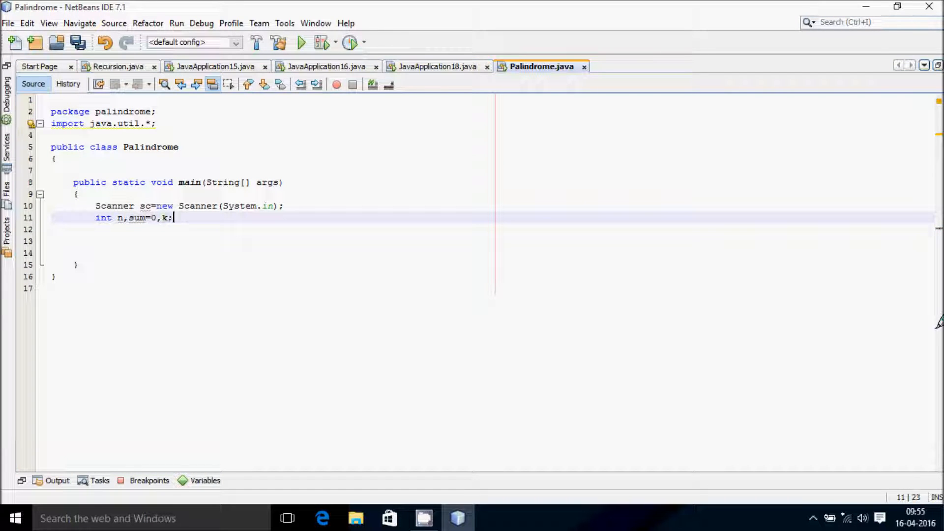
Step: Add System.out.println("Enter the Number \n"); to prompt for input
{"action": "type", "text": "S"}
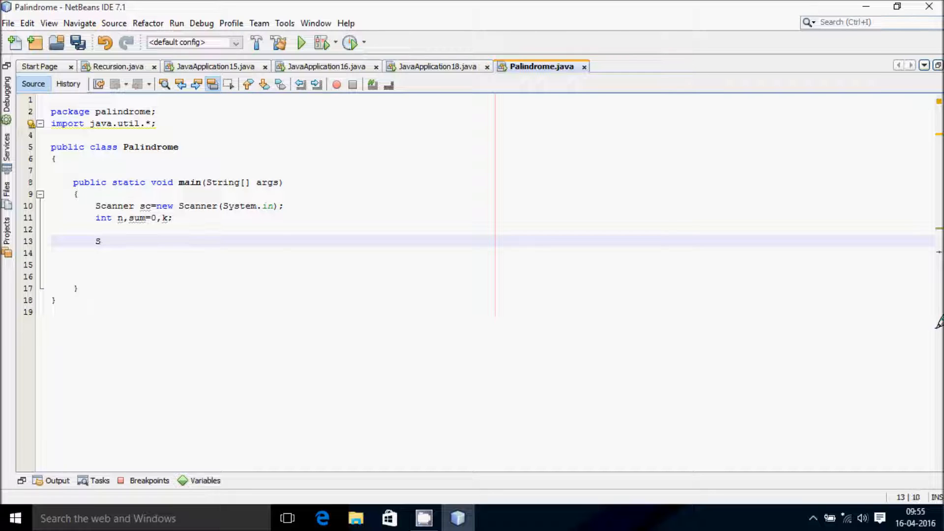
{"action": "type", "text": "ystem.ou"}
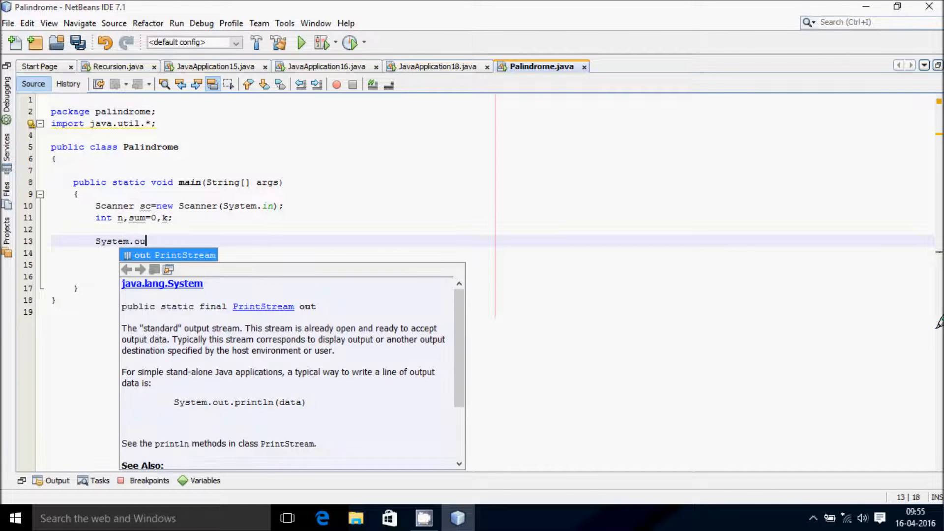
{"action": "type", "text": "t.println();"}
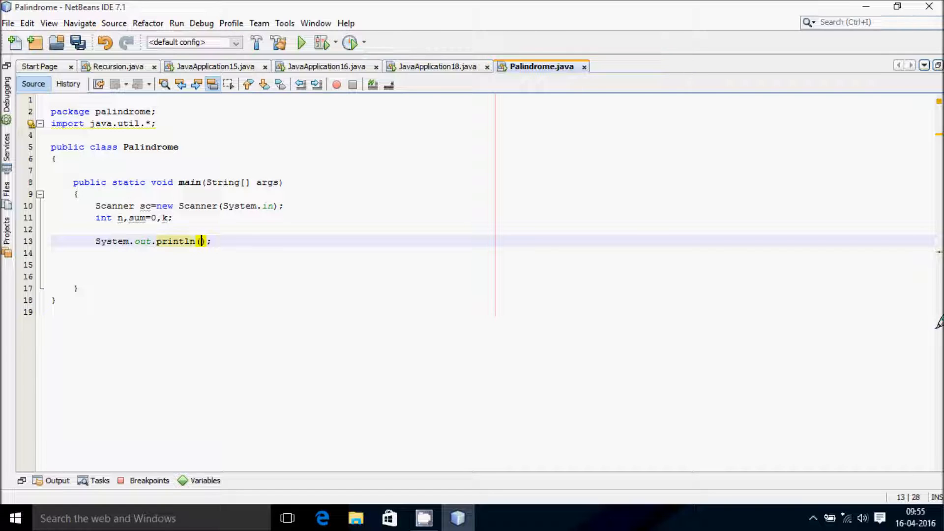
{"action": "type", "text": "\"Enter the\""}
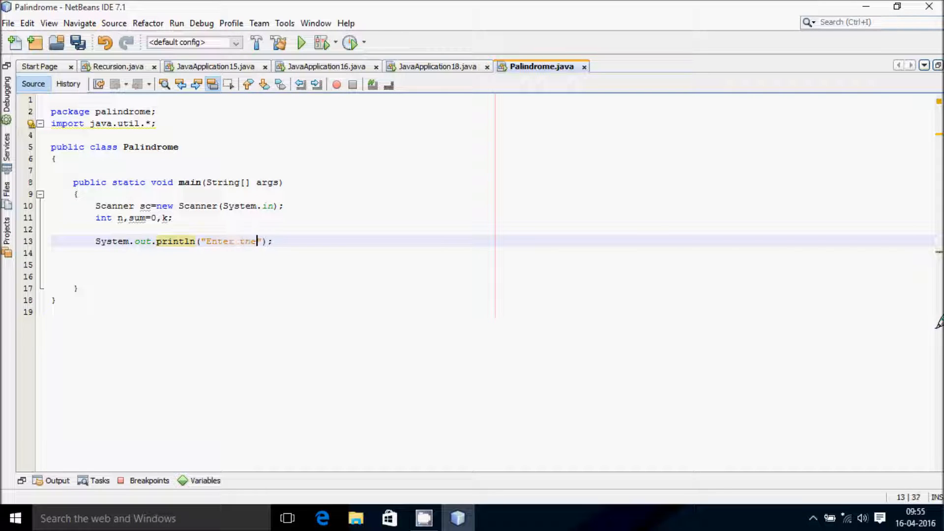
{"action": "type", "text": "number \\"}
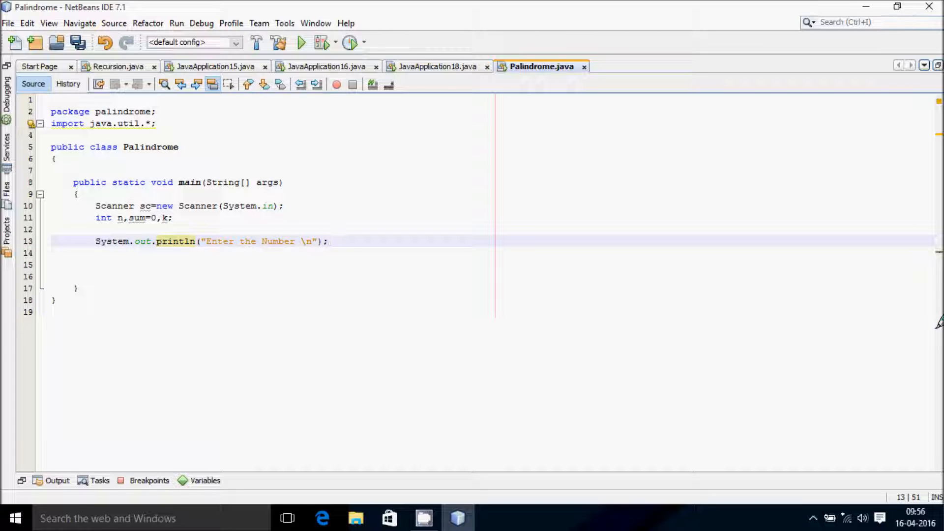
Step: Read the input into n with n=sc.nextInt();
{"action": "type", "text": "n="}
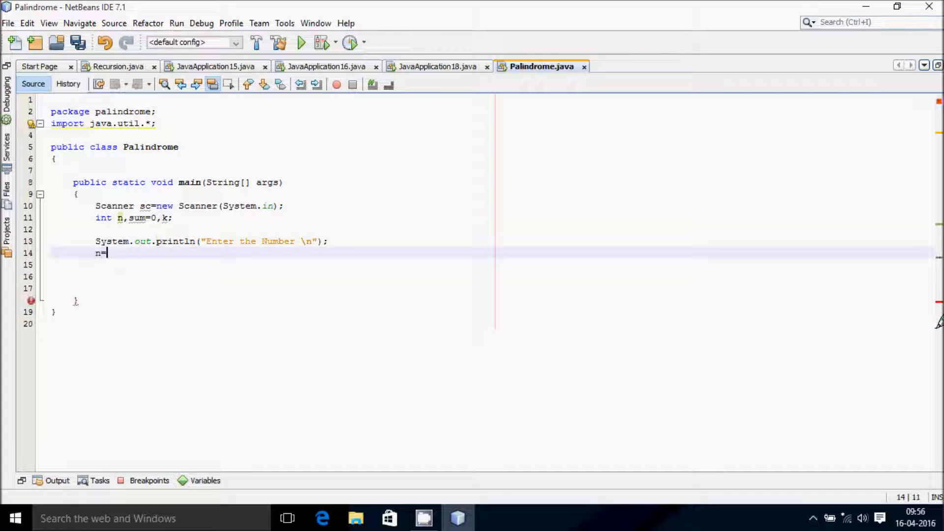
{"action": "type", "text": "sc.nextInt();"}
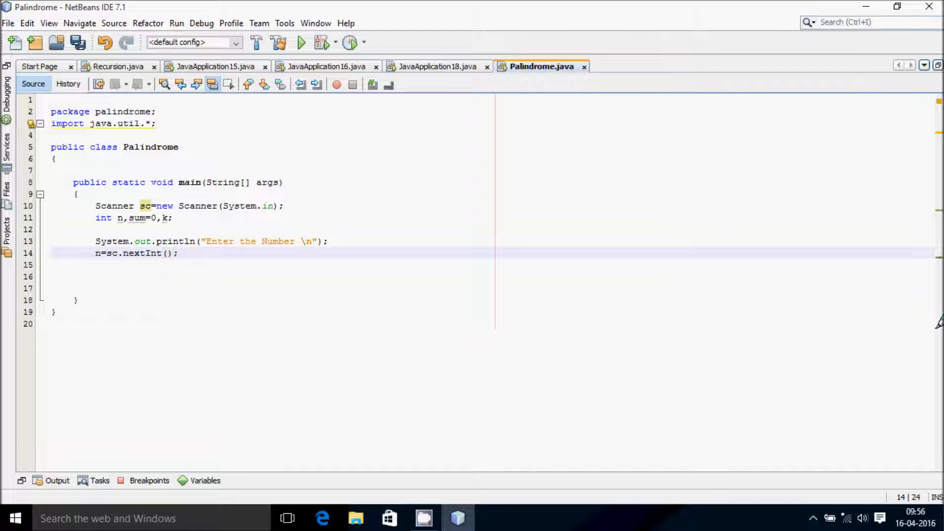
Step: Write while(n!=0){ with k=n%10; and n=n/10; inside the loop
{"action": "type", "text": "while"}
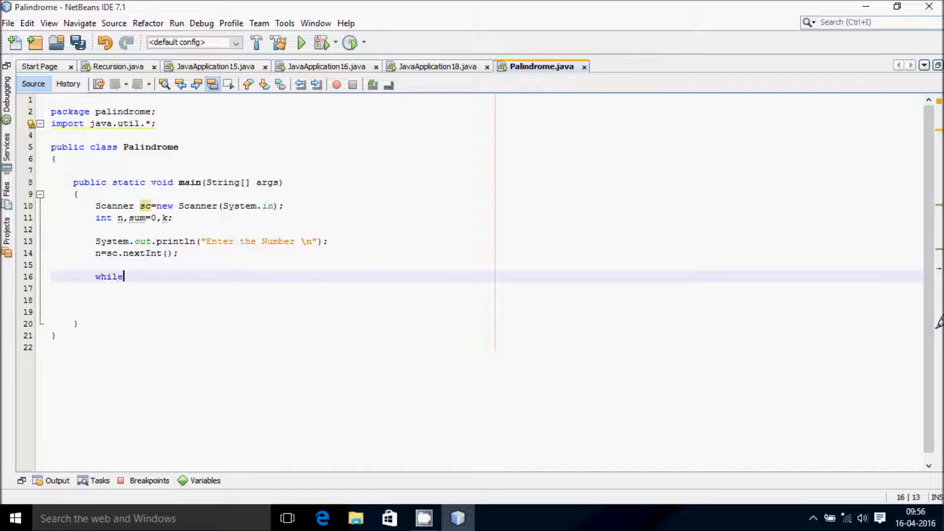
{"action": "type", "text": "(n!=0"}
{"action": "left_click", "coordinate": [483, 289]}
{"action": "type", "text": "{"}
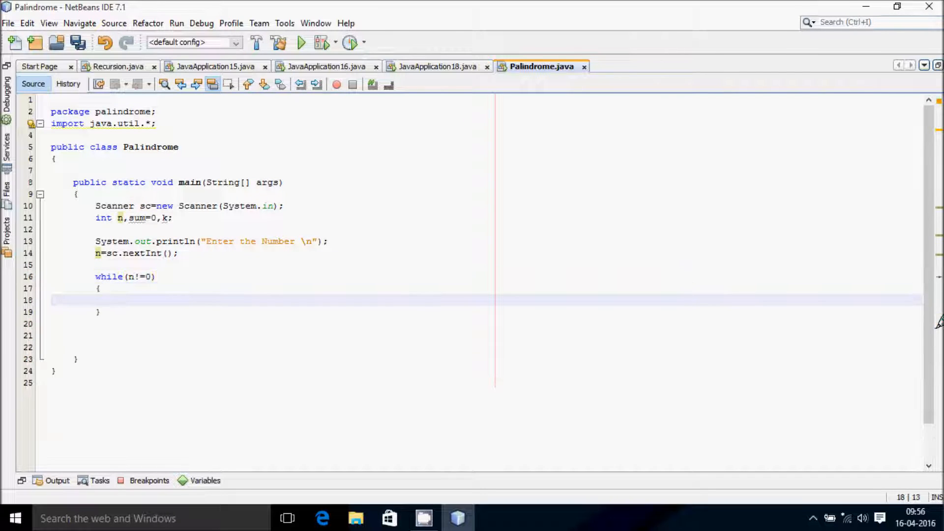
{"action": "type", "text": "k=n"}
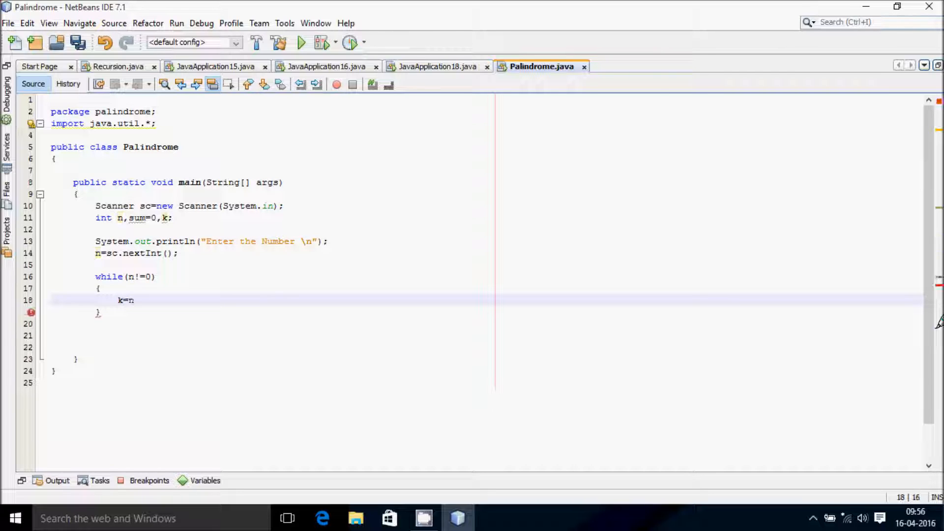
{"action": "type", "text": "%10;"}
{"action": "type", "text": "n=n/10;"}
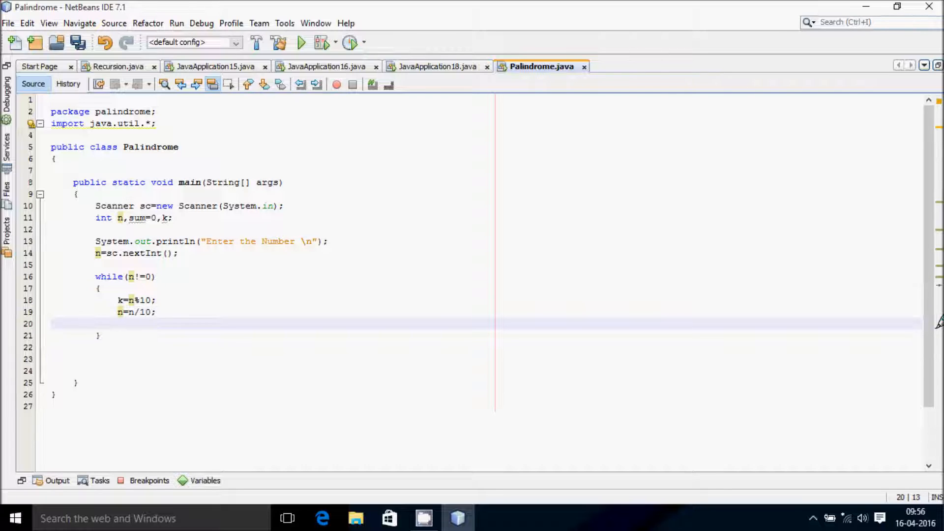
Step: Add sum=sum+k; as the last statement in the loop body
{"action": "left_click", "coordinate": [119, 324]}
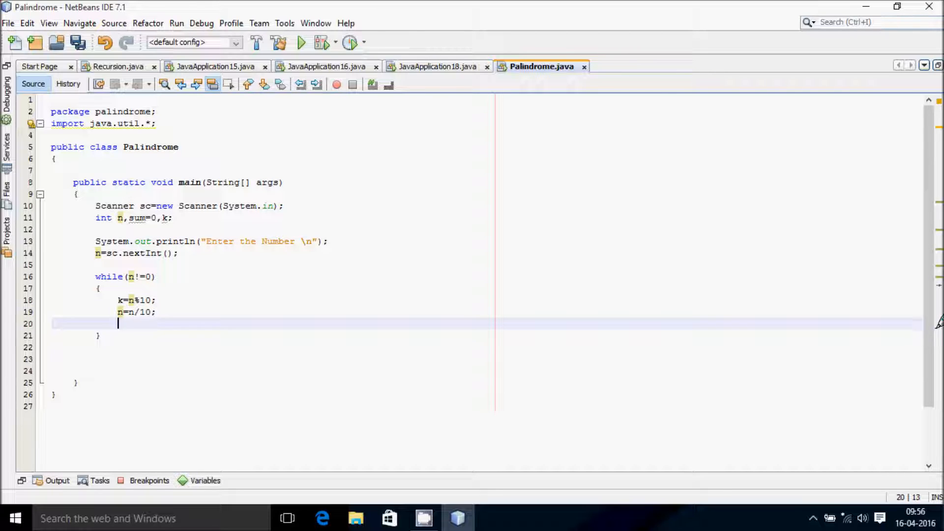
{"action": "type", "text": "sum=su"}
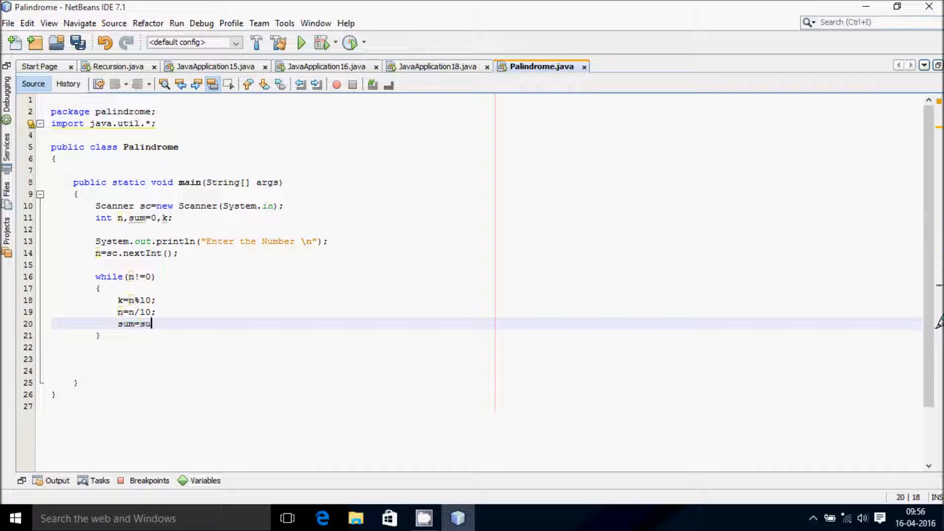
{"action": "type", "text": "m+k;"}
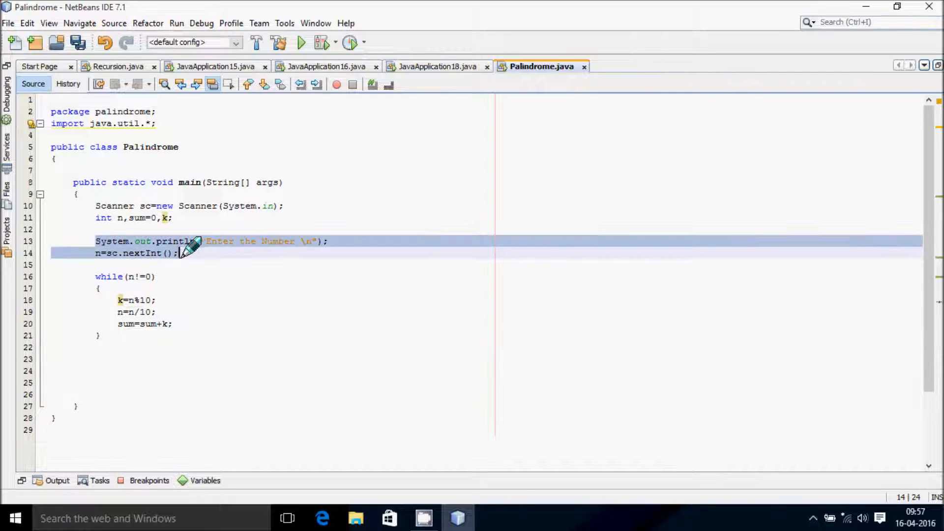
Step: After the loop, add System.out.println("Sum of digits of the Number="+sum);
{"action": "left_click", "coordinate": [97, 347]}
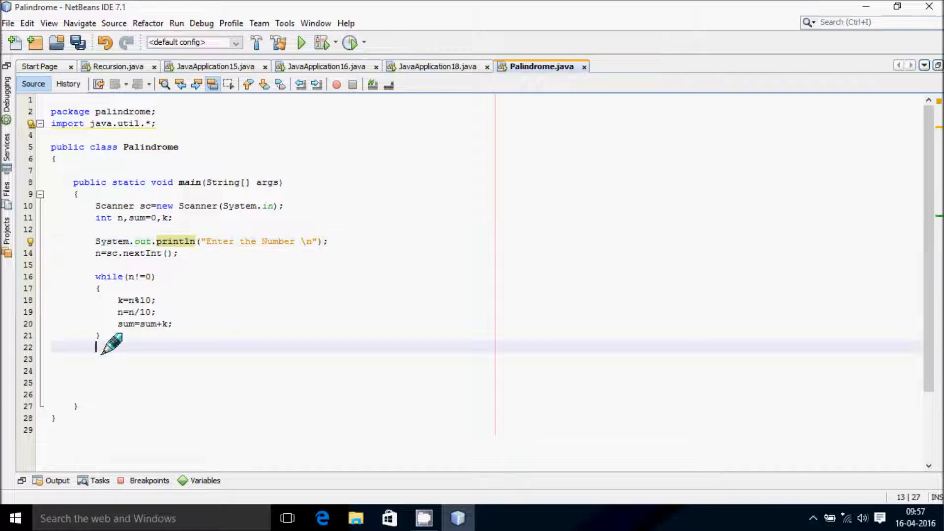
{"action": "type", "text": "System.out.println()"}
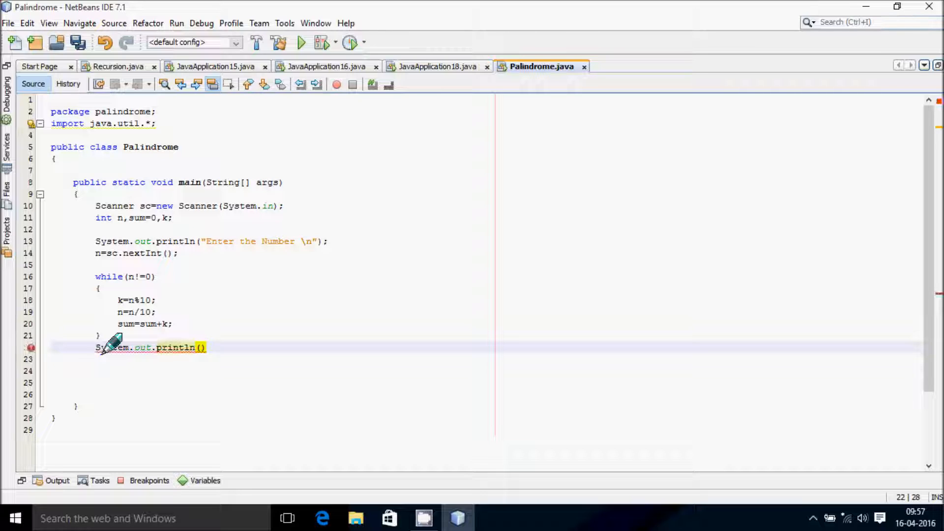
{"action": "type", "text": "Sum of \""}
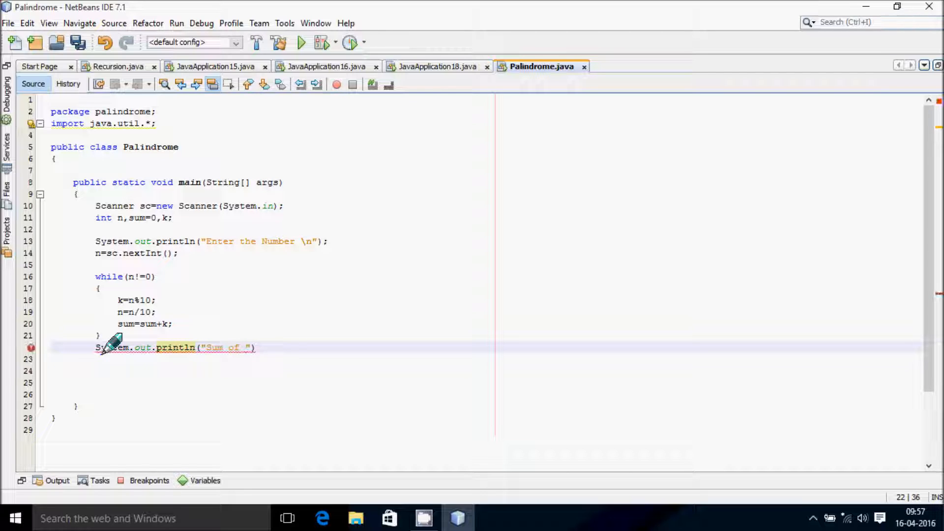
{"action": "type", "text": "digits of the Number="}
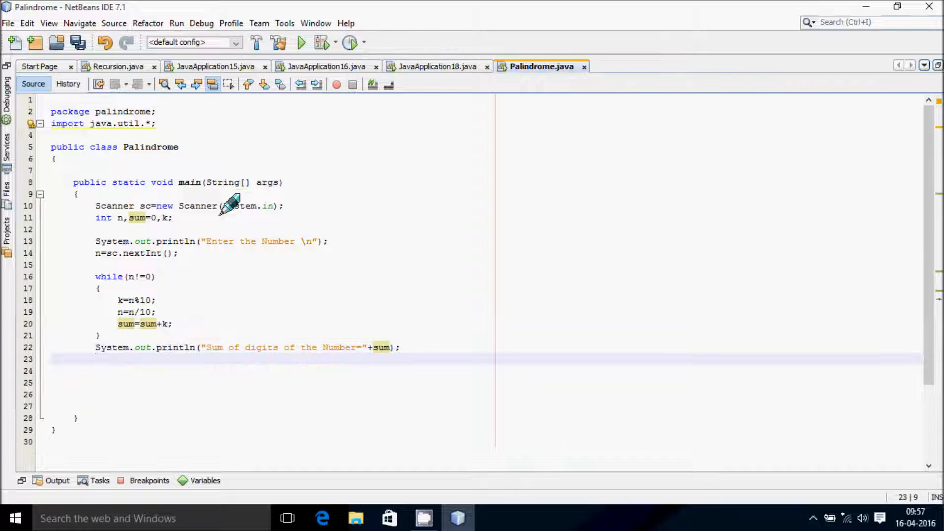
Step: Run the program with input 1234 (sum 10), then run again entering 564
{"action": "left_click", "coordinate": [301, 42]}
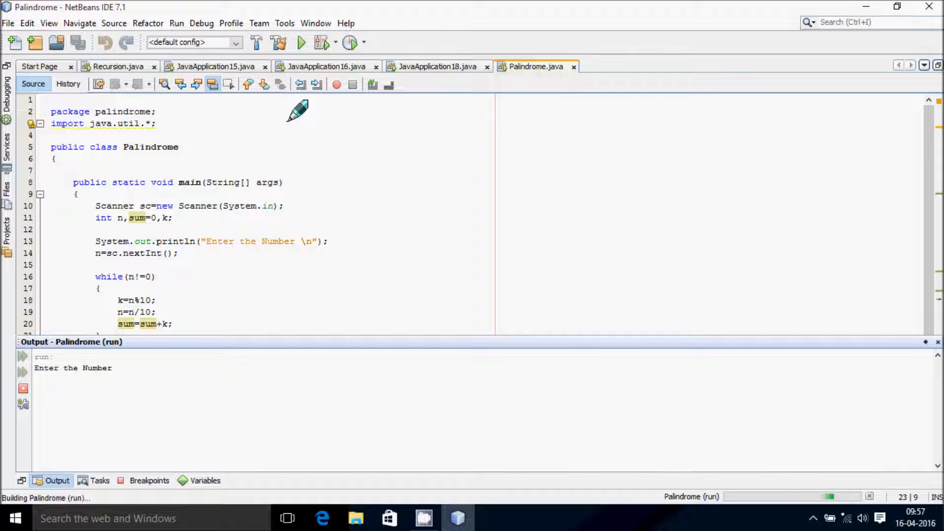
{"action": "type", "text": "1234"}
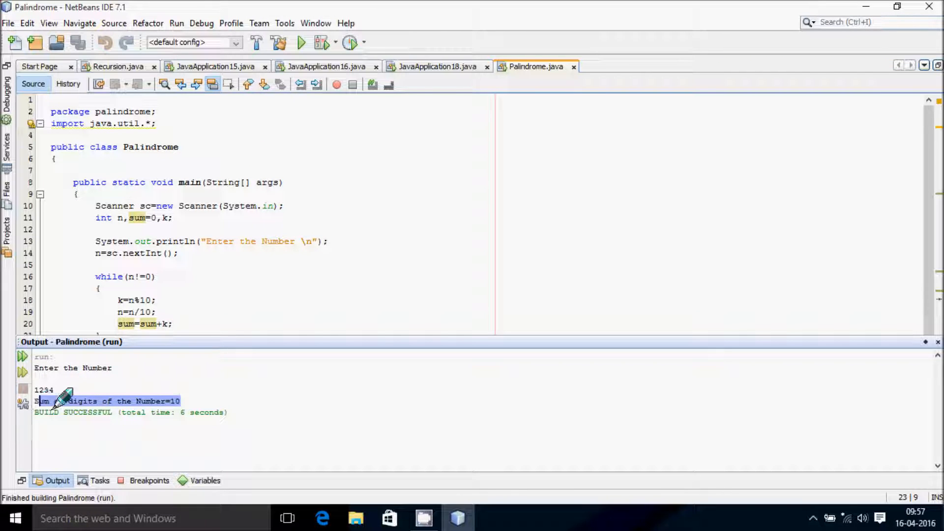
{"action": "left_click", "coordinate": [301, 42]}
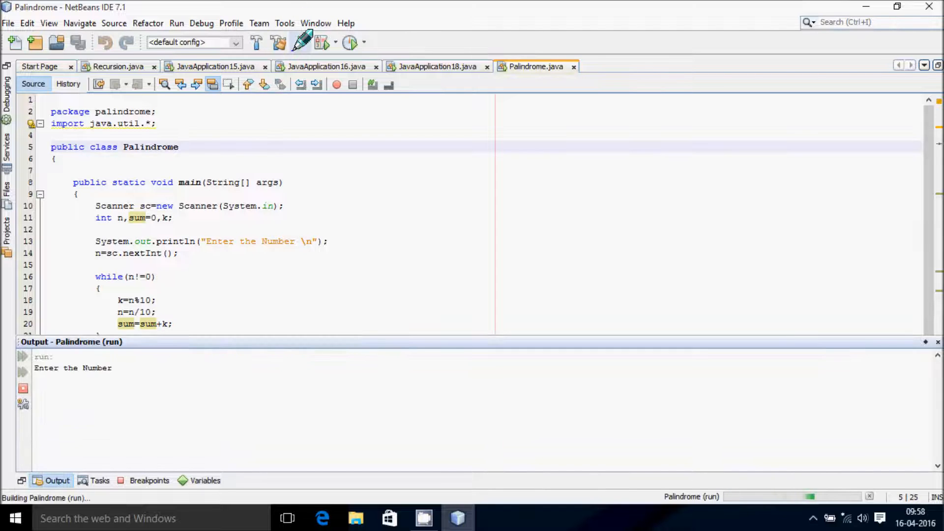
{"action": "type", "text": "564"}
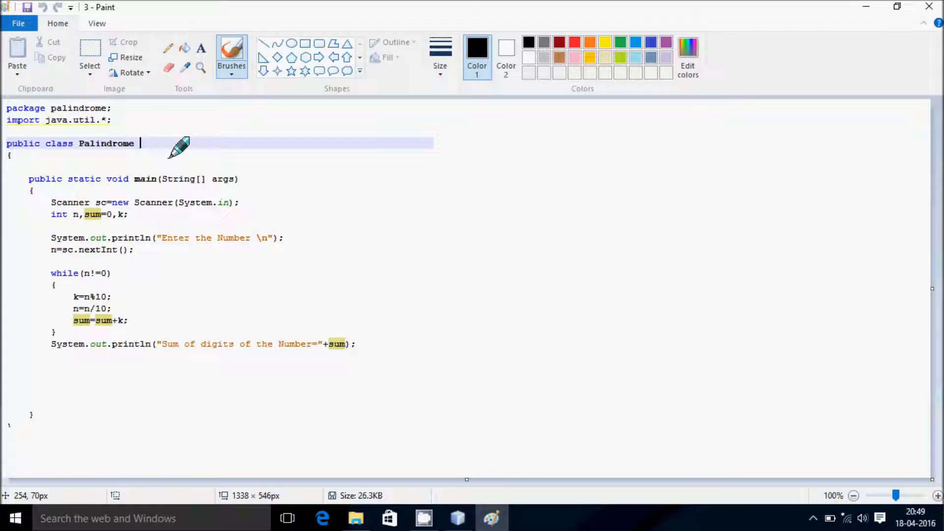
{"action": "mouse_move", "coordinate": [175, 168]}
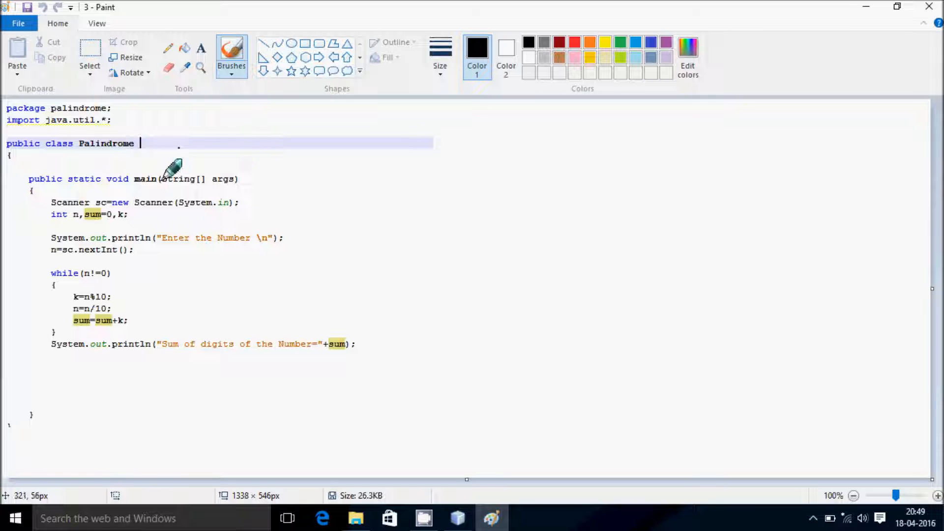
Step: Mark the class header with a curved stroke and bracket the main method's opening brace
{"action": "left_click_drag", "start_coordinate": [147, 165], "coordinate": [224, 139]}
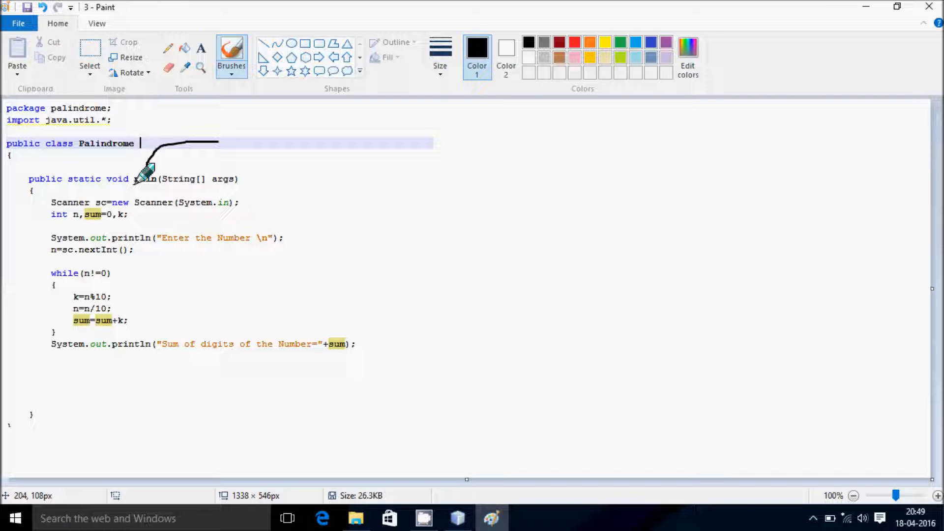
{"action": "mouse_move", "coordinate": [6, 156]}
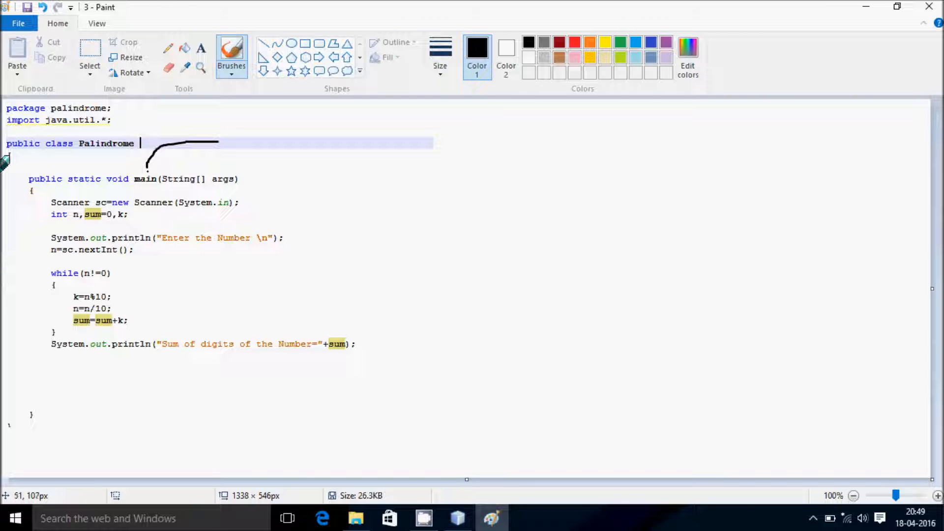
{"action": "left_click_drag", "start_coordinate": [8, 159], "coordinate": [43, 205]}
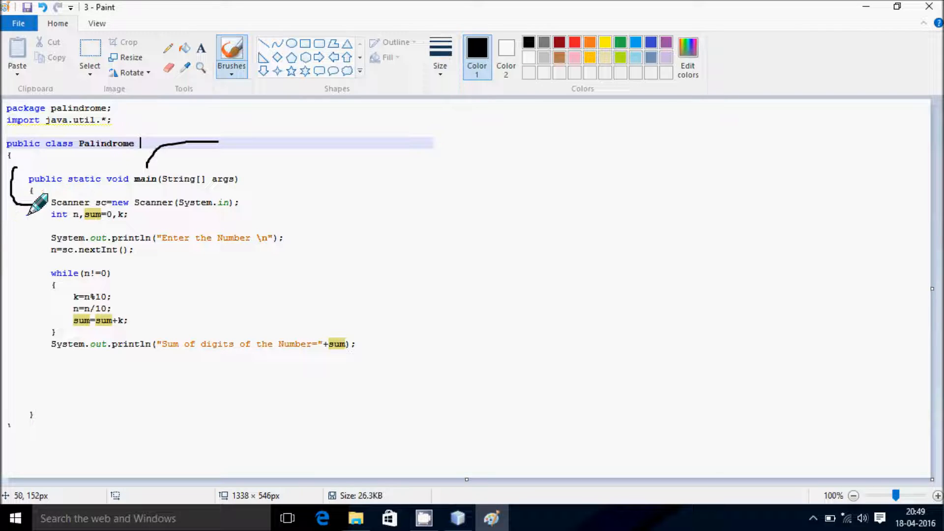
{"action": "mouse_move", "coordinate": [90, 181]}
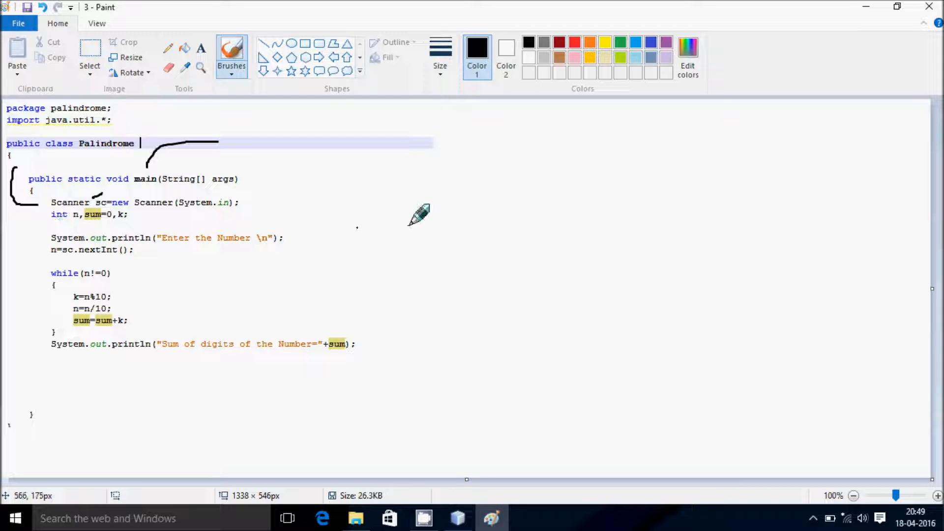
{"action": "mouse_move", "coordinate": [404, 171]}
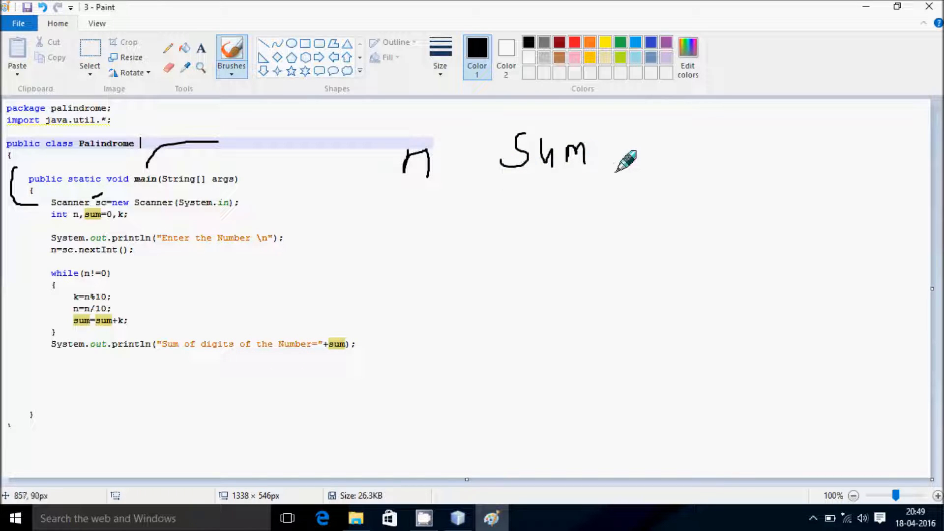
{"action": "mouse_move", "coordinate": [539, 193]}
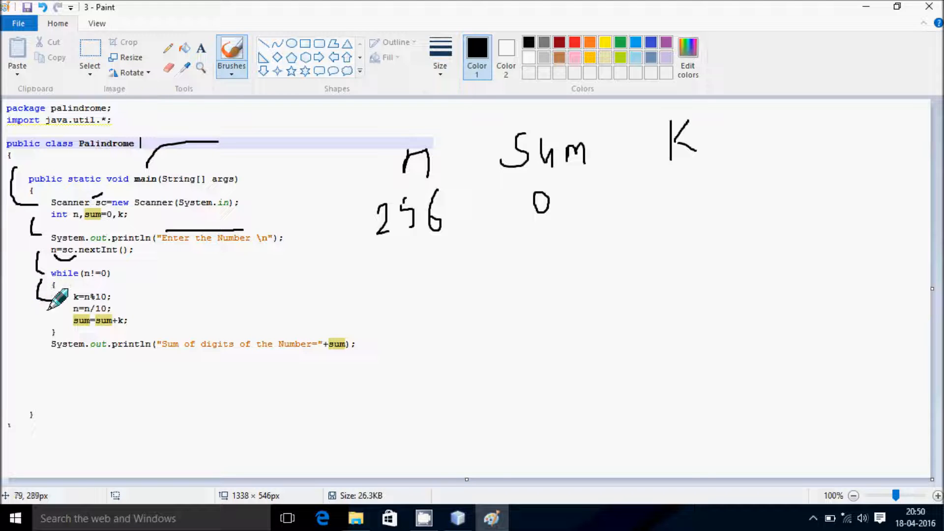
{"action": "mouse_move", "coordinate": [84, 298]}
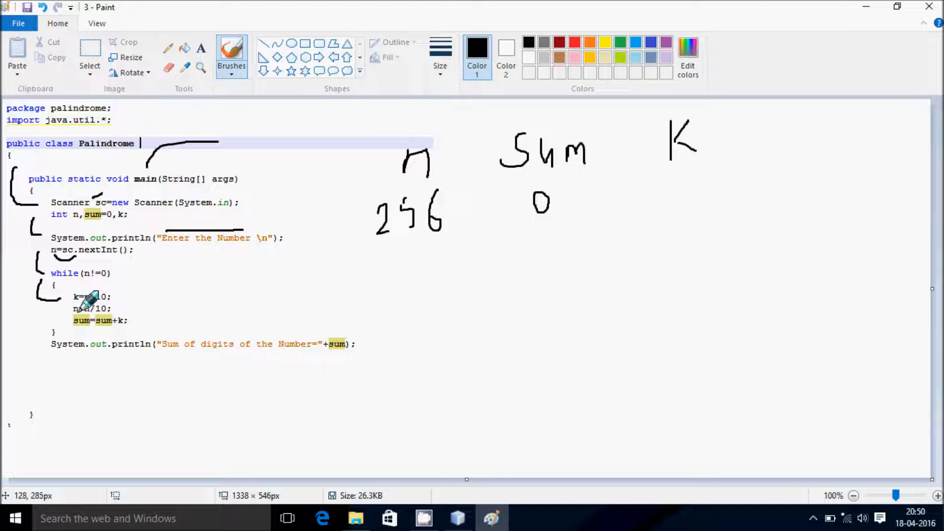
{"action": "mouse_move", "coordinate": [389, 242]}
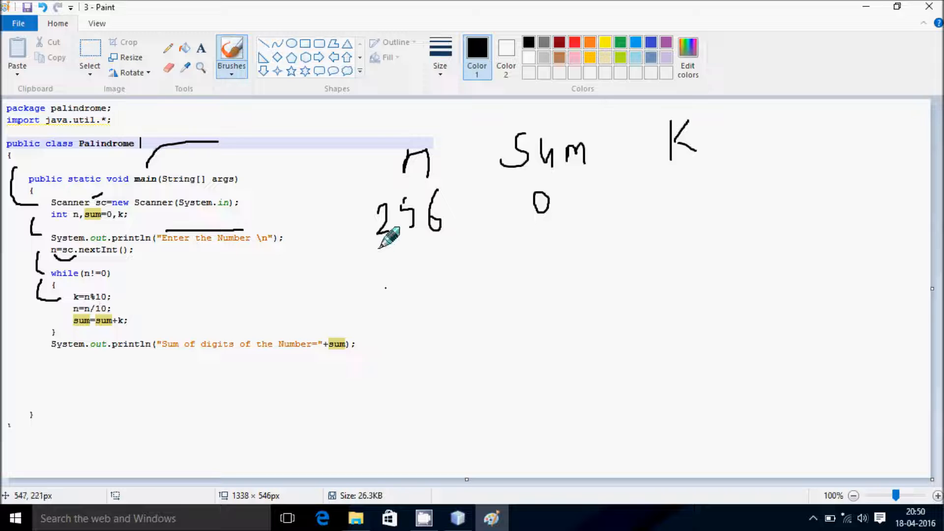
{"action": "mouse_move", "coordinate": [253, 389]}
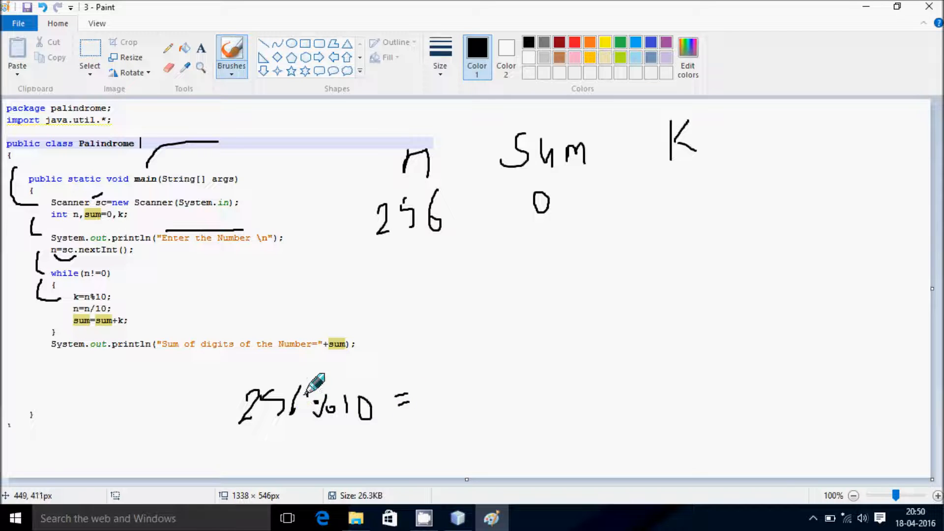
{"action": "mouse_move", "coordinate": [476, 392]}
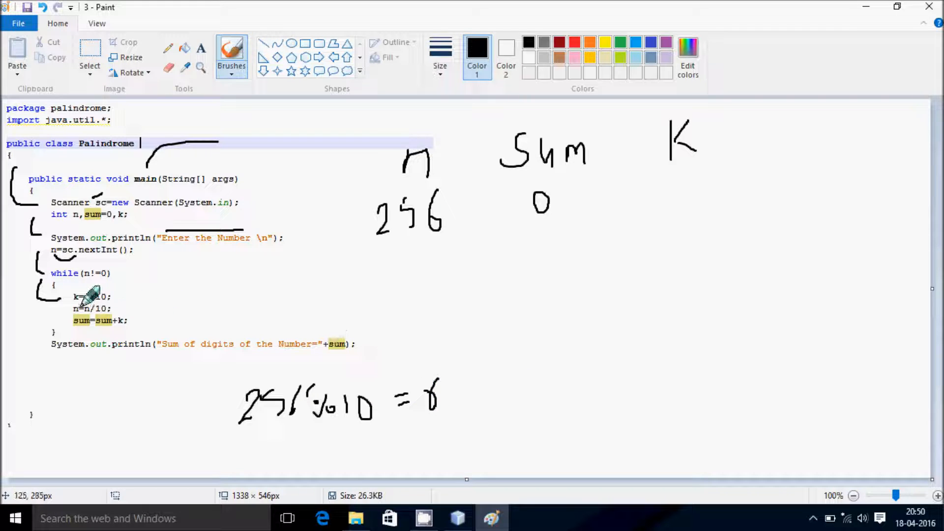
{"action": "mouse_move", "coordinate": [692, 204]}
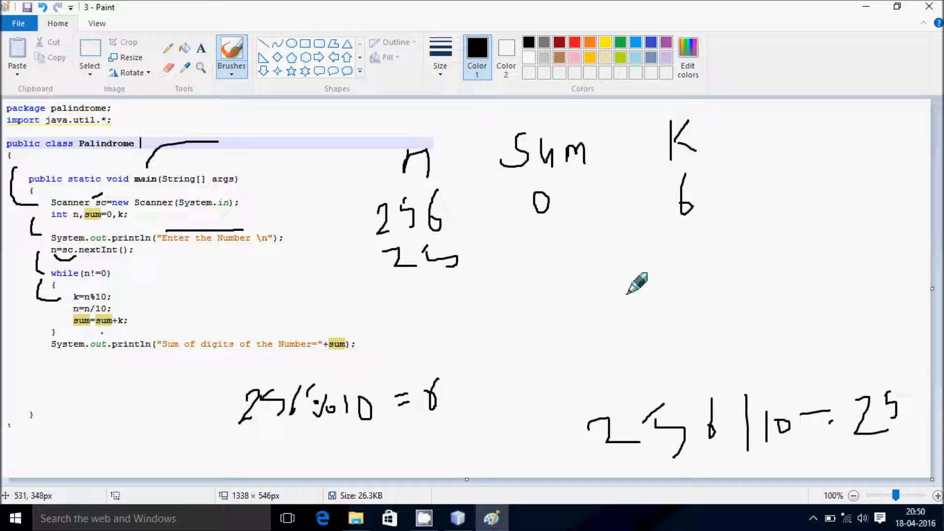
{"action": "mouse_move", "coordinate": [686, 198]}
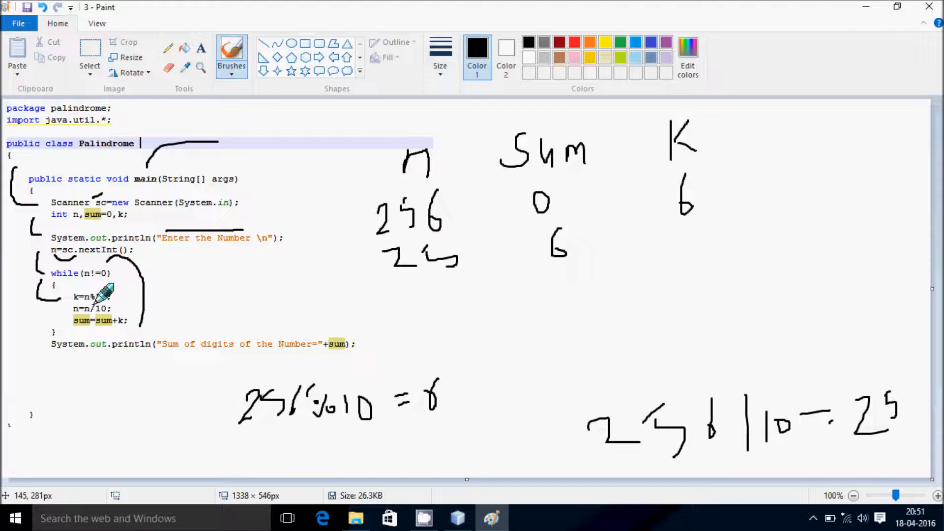
{"action": "mouse_move", "coordinate": [726, 250]}
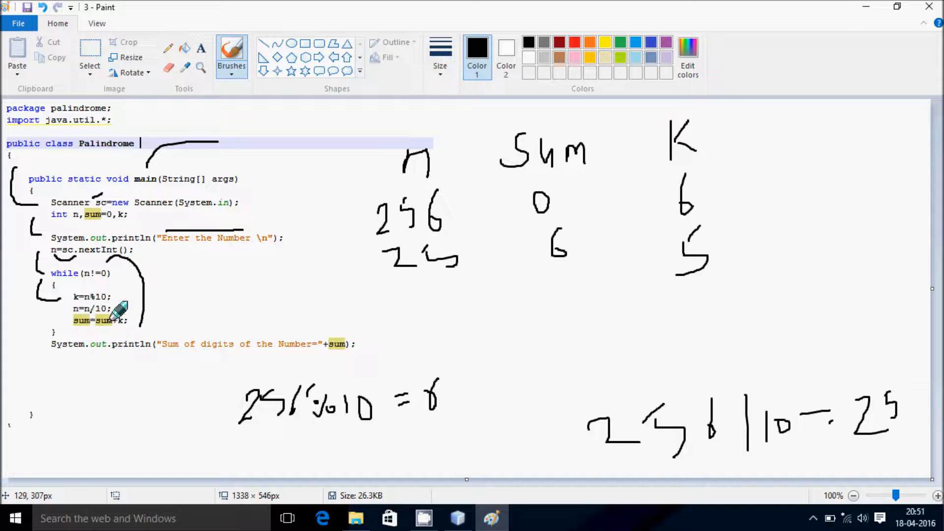
{"action": "mouse_move", "coordinate": [412, 287]}
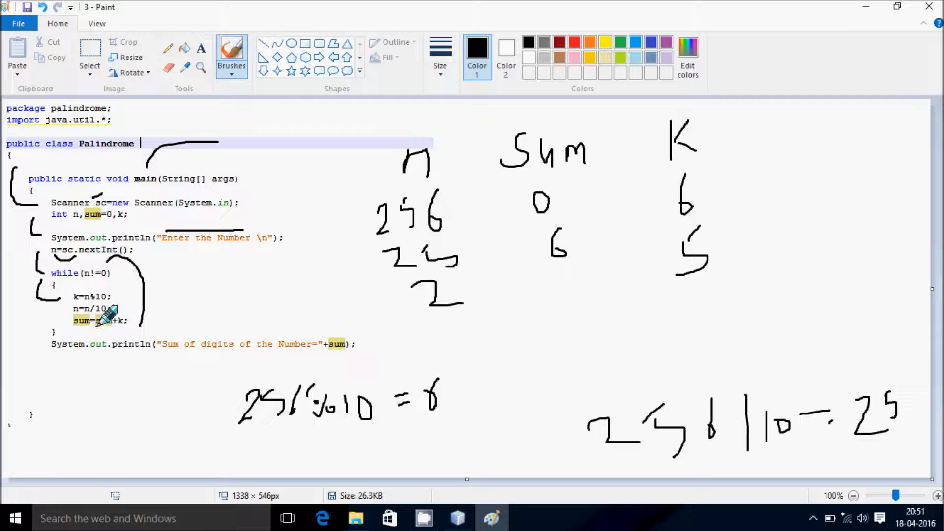
{"action": "mouse_move", "coordinate": [556, 250]}
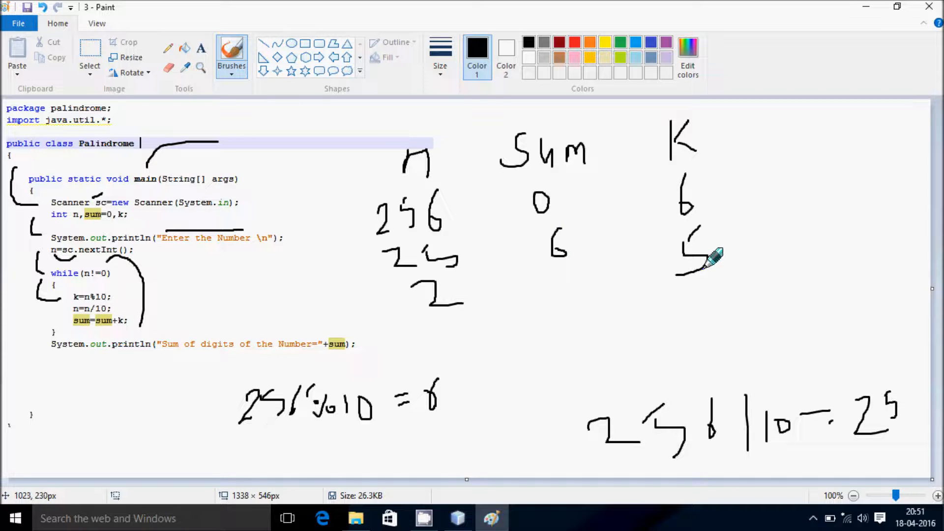
{"action": "mouse_move", "coordinate": [557, 272]}
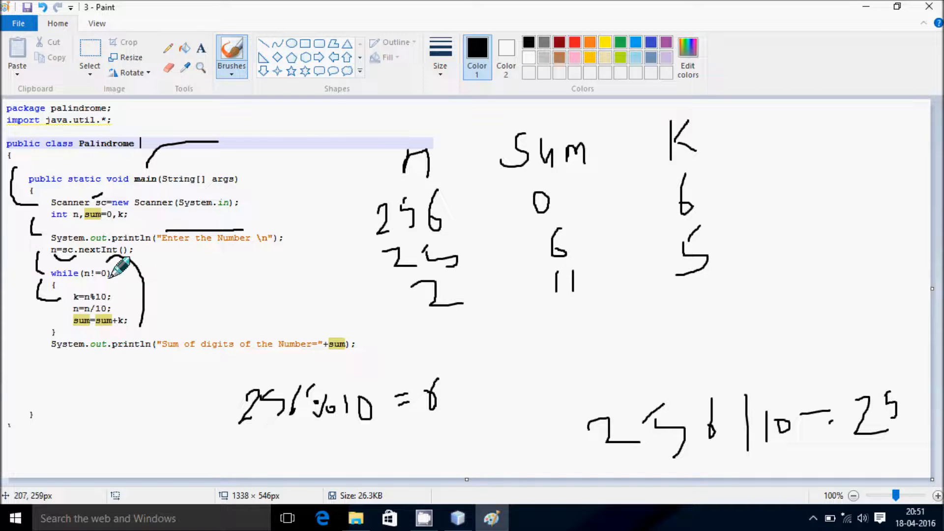
{"action": "mouse_move", "coordinate": [102, 271]}
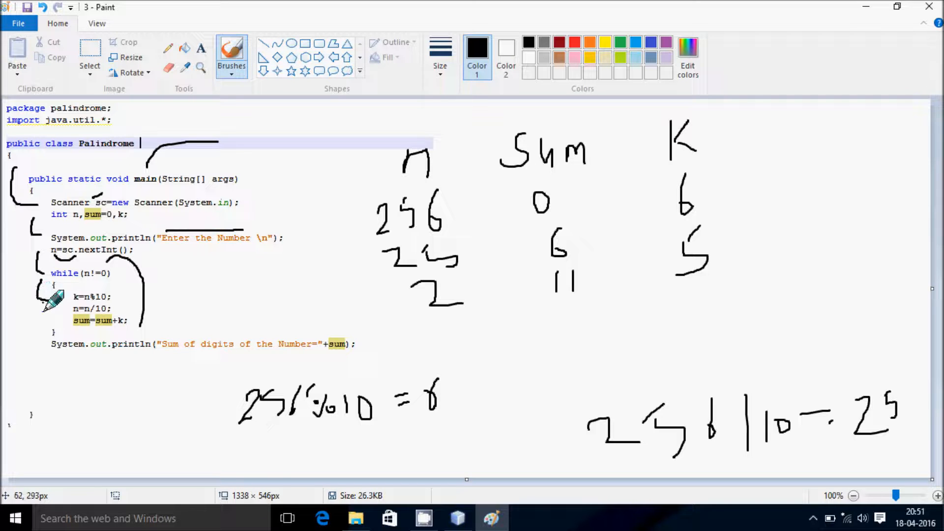
{"action": "mouse_move", "coordinate": [84, 296]}
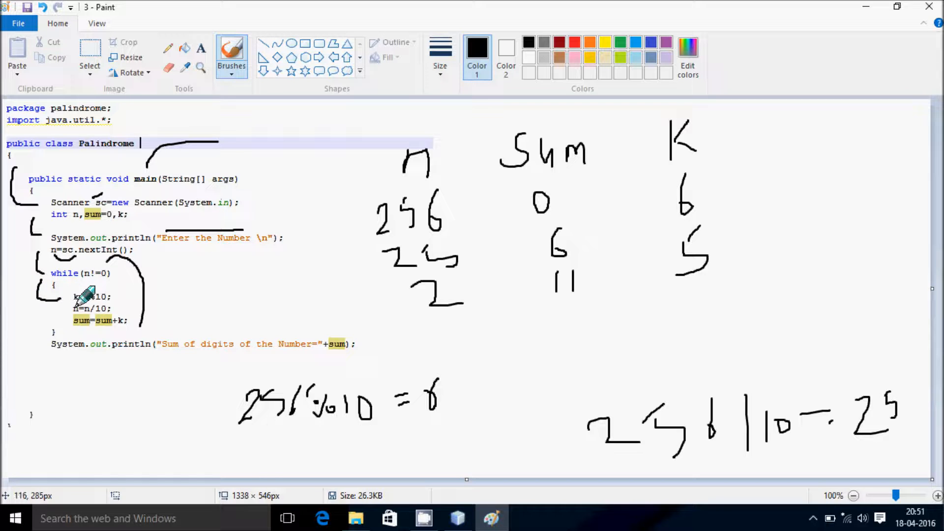
{"action": "mouse_move", "coordinate": [156, 367]}
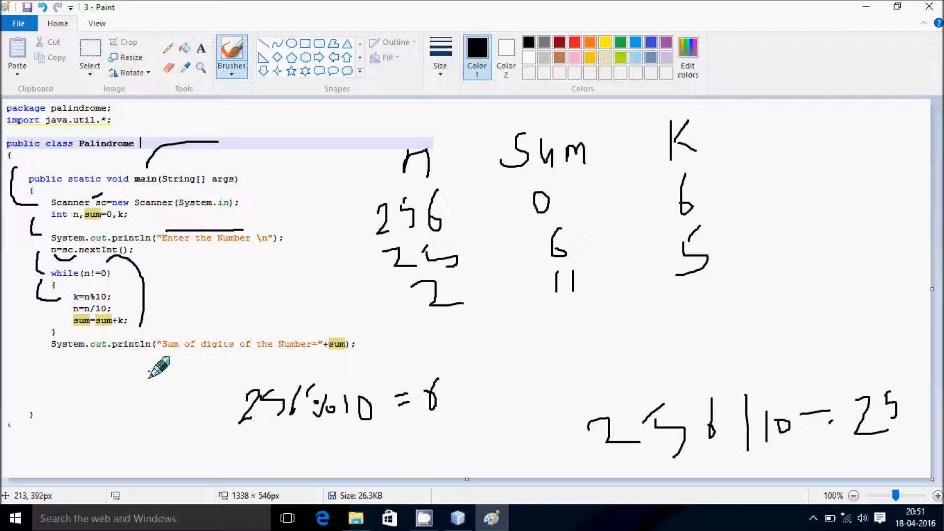
{"action": "mouse_move", "coordinate": [102, 295]}
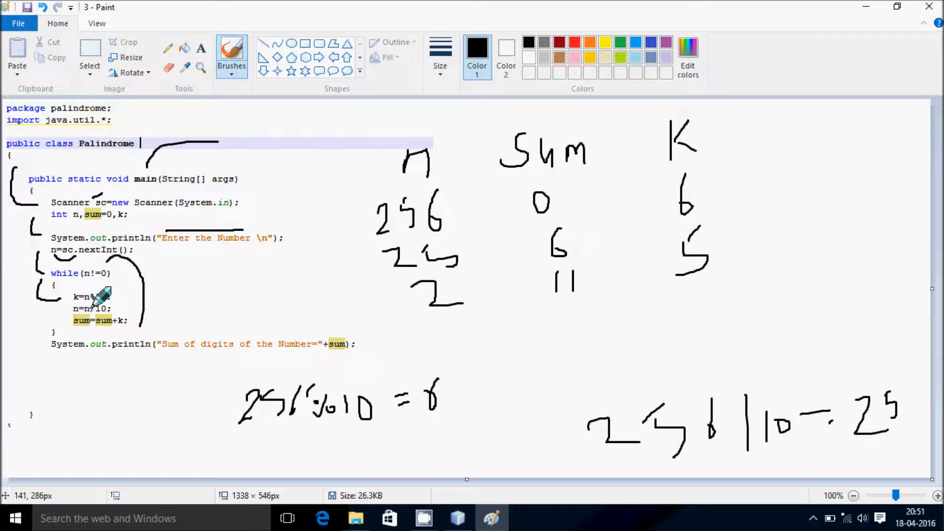
{"action": "mouse_move", "coordinate": [512, 310]}
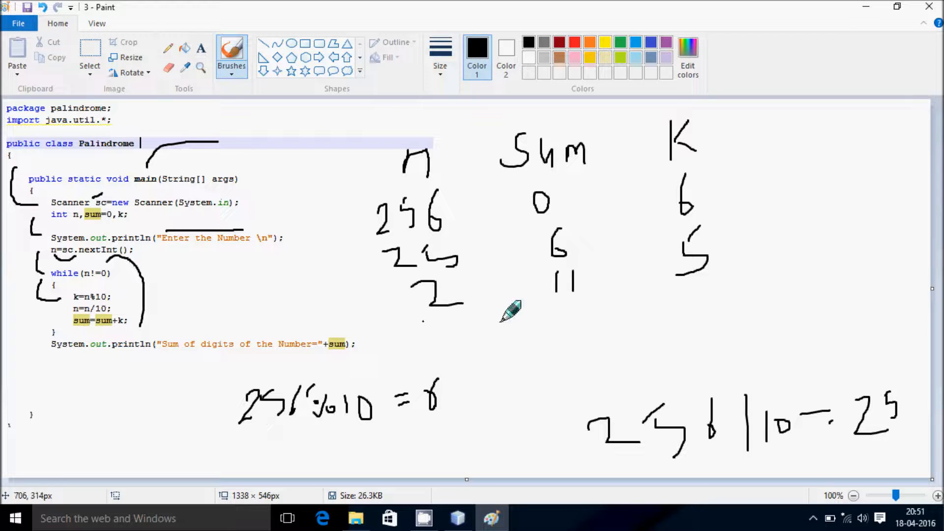
{"action": "mouse_move", "coordinate": [521, 304]}
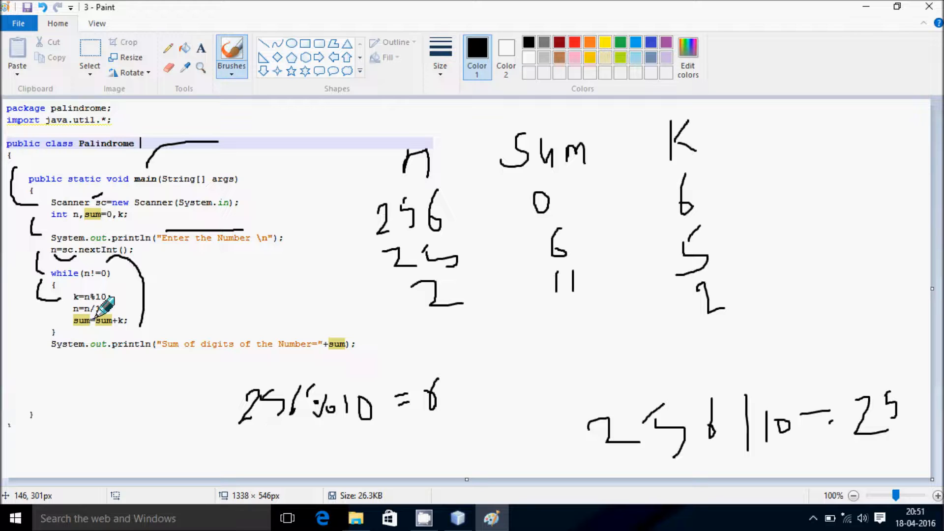
{"action": "mouse_move", "coordinate": [551, 367]}
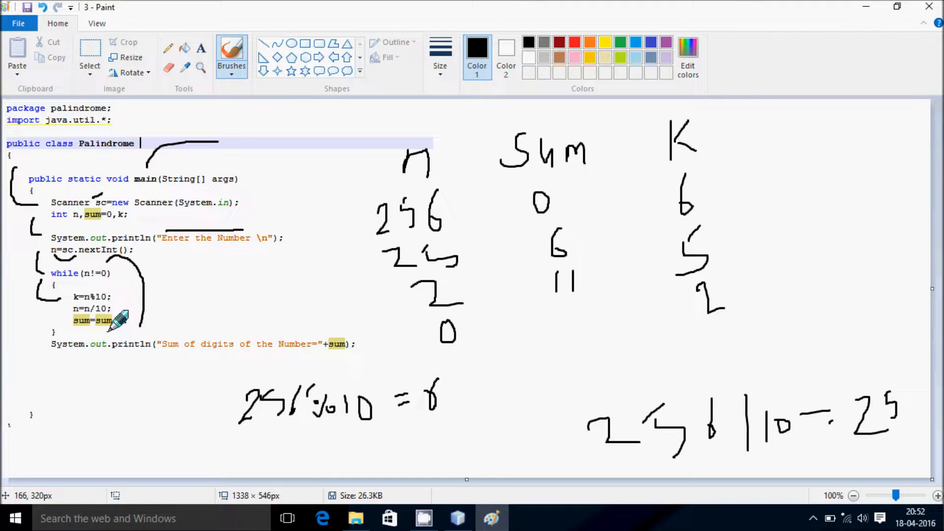
{"action": "mouse_move", "coordinate": [644, 335]}
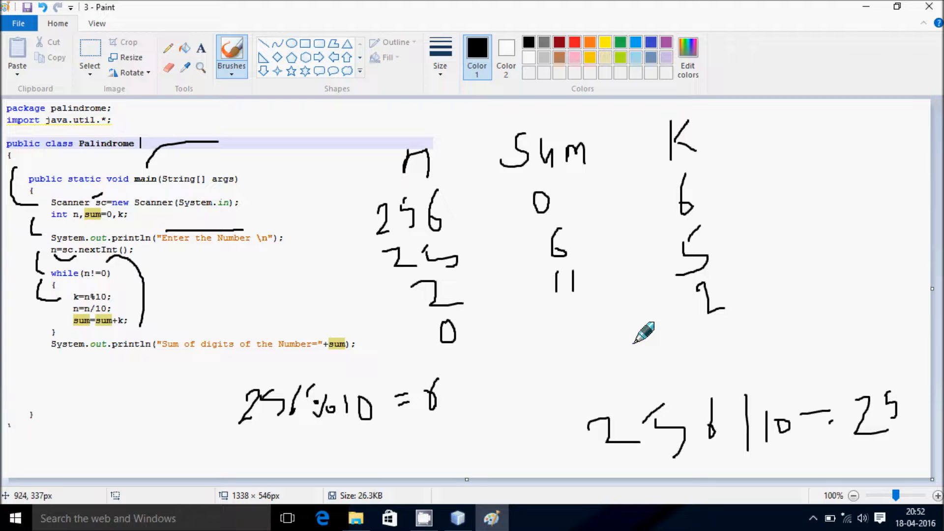
{"action": "mouse_move", "coordinate": [572, 323]}
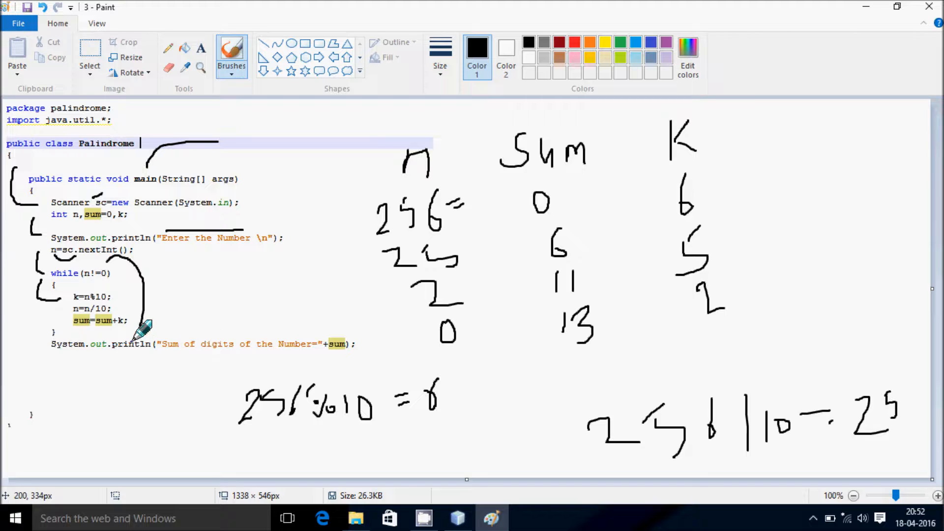
{"action": "mouse_move", "coordinate": [127, 277]}
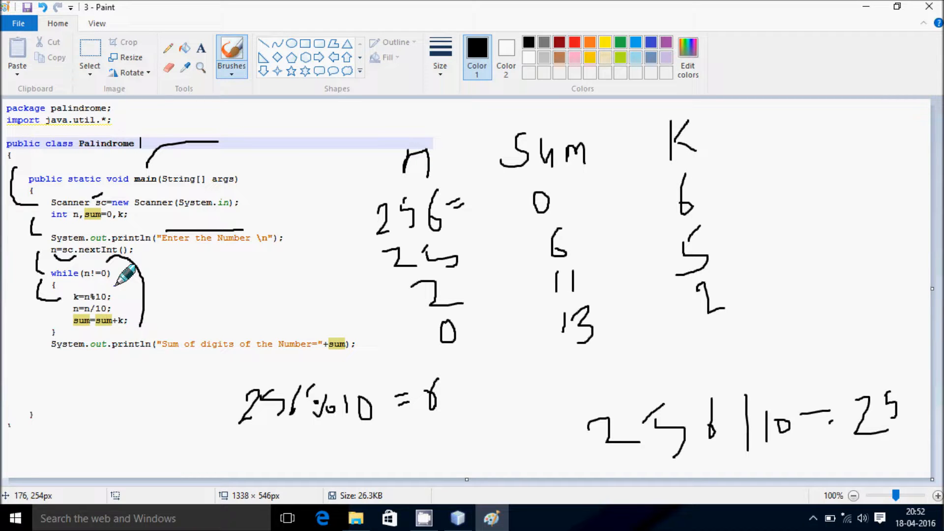
{"action": "mouse_move", "coordinate": [48, 275]}
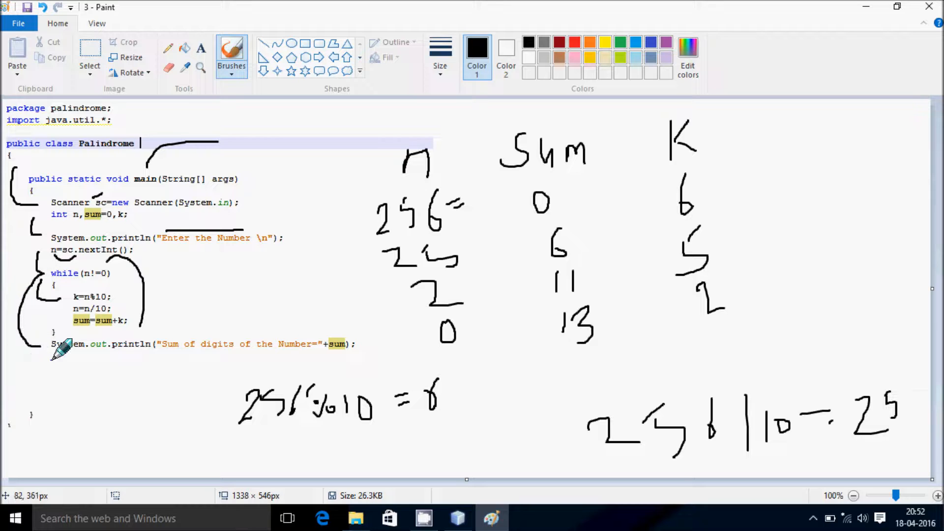
{"action": "mouse_move", "coordinate": [133, 355]}
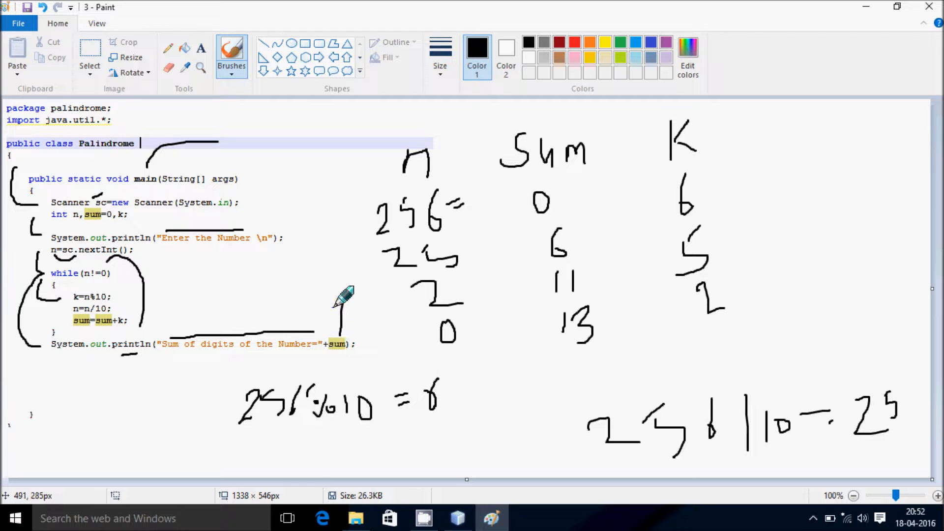
{"action": "mouse_move", "coordinate": [602, 331]}
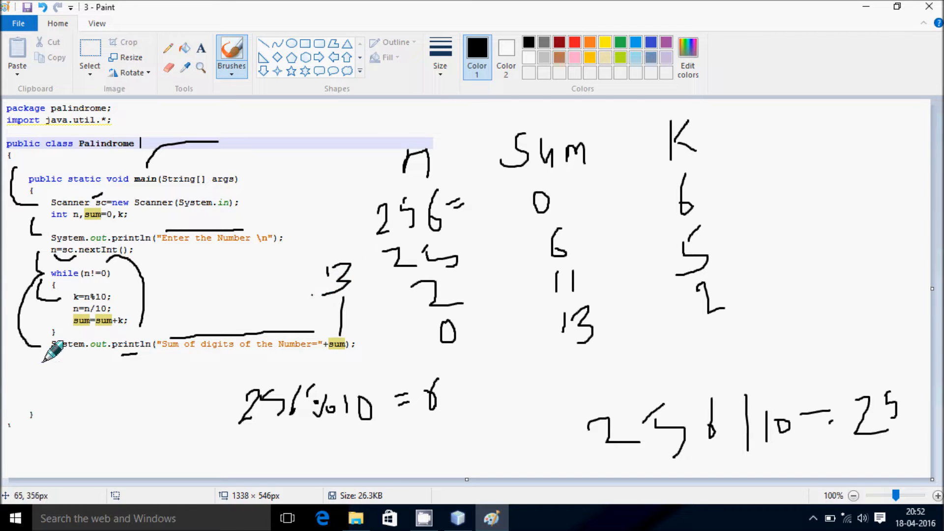
{"action": "mouse_move", "coordinate": [138, 181]}
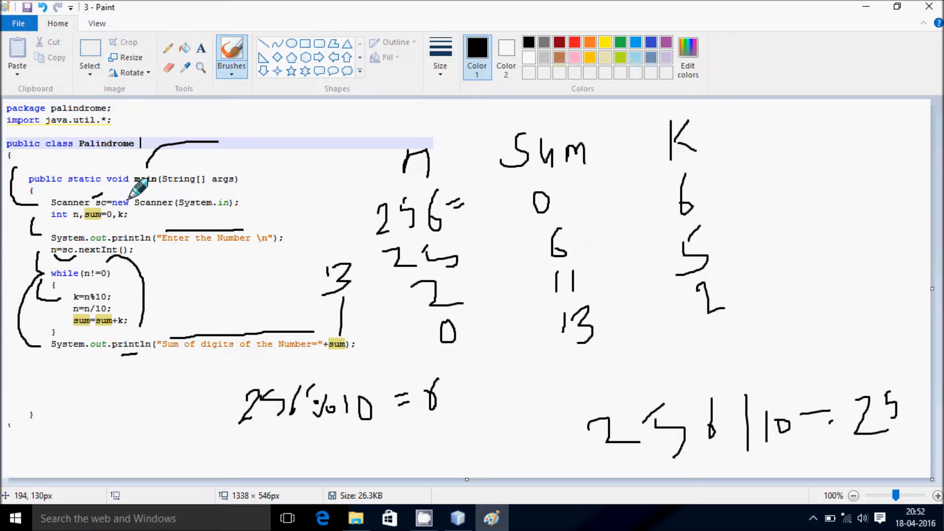
{"action": "mouse_move", "coordinate": [187, 144]}
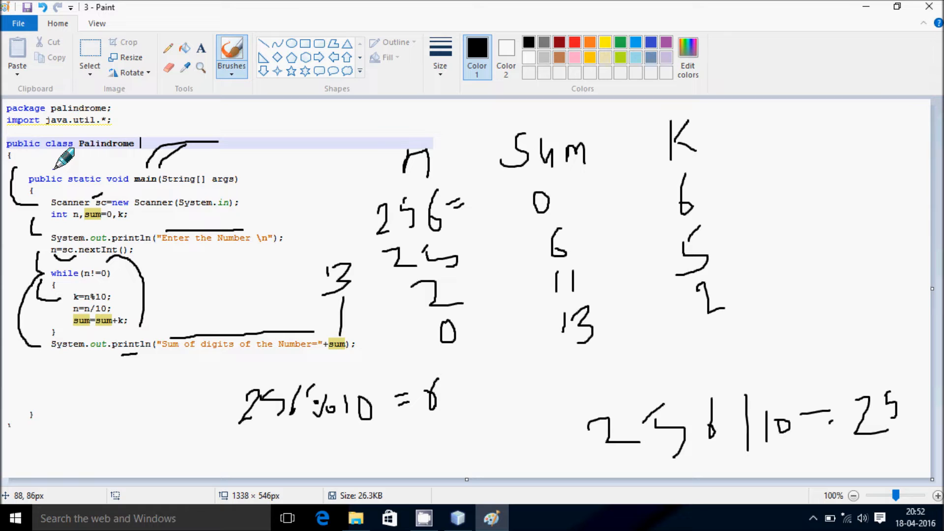
{"action": "mouse_move", "coordinate": [647, 259]}
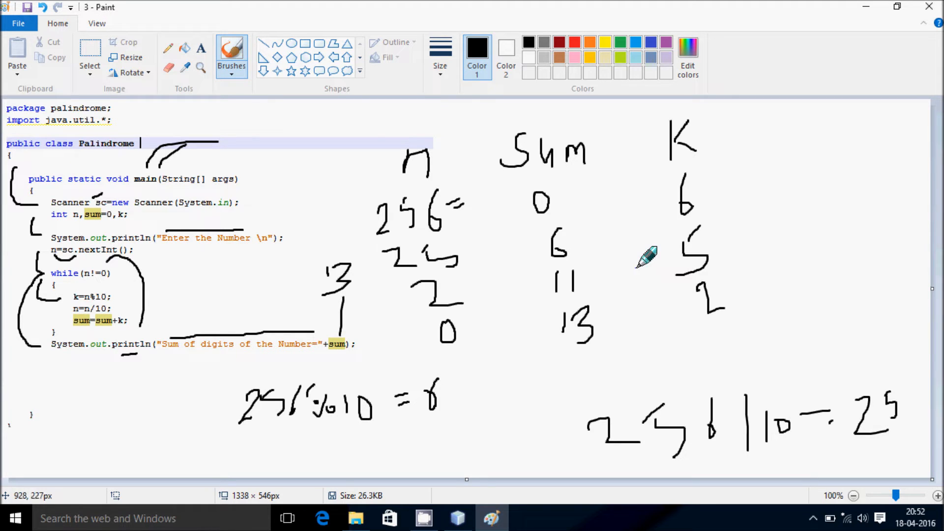
{"action": "mouse_move", "coordinate": [726, 250]}
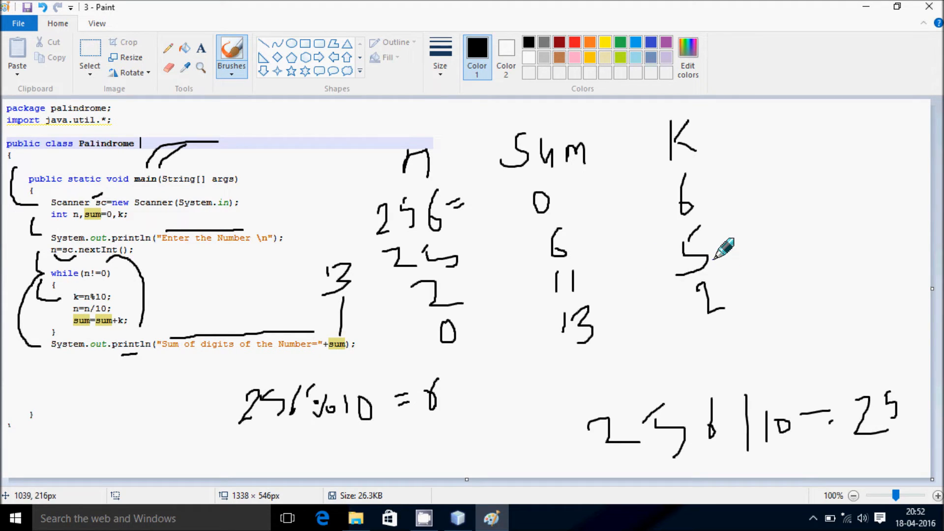